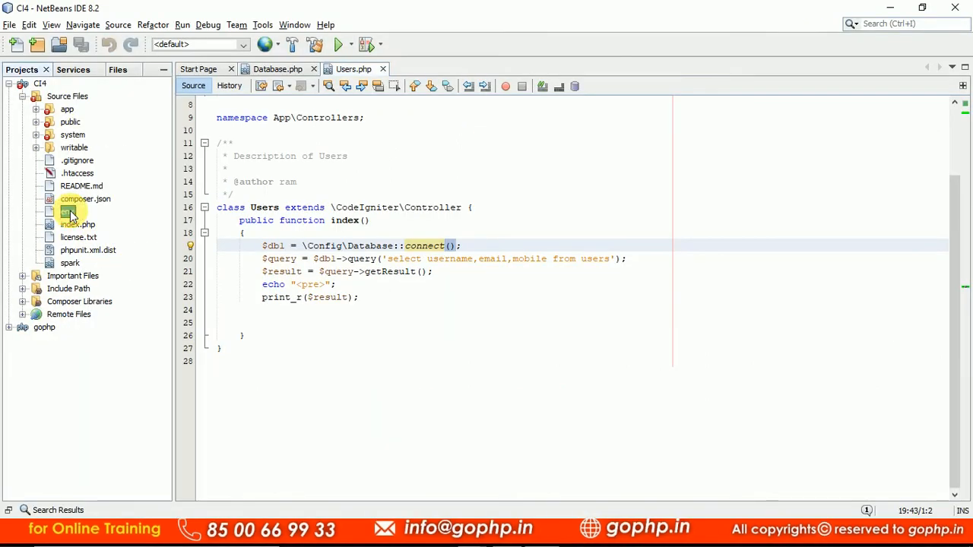
- Open the env file from the Projects panel and scroll to its DATABASE section
double_click(67, 211)
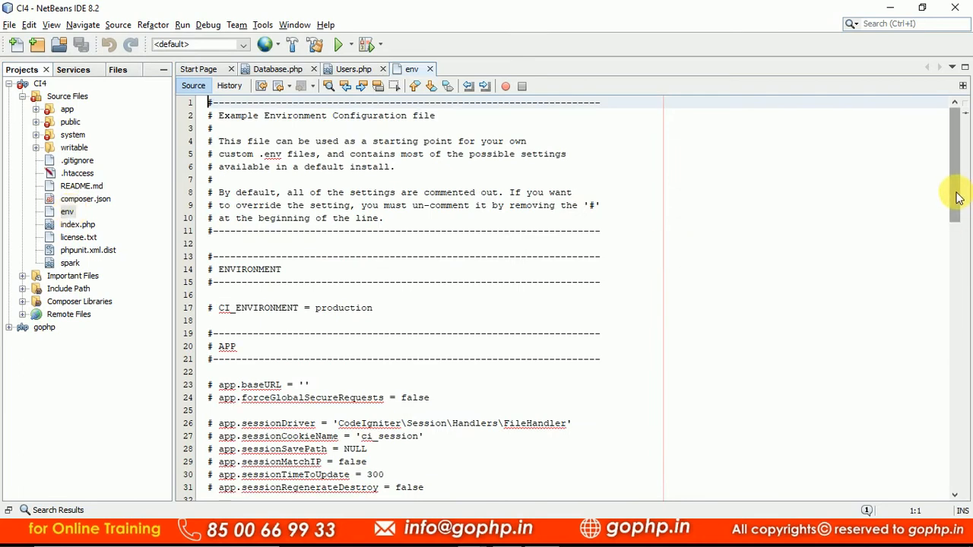
scroll(down, 3)
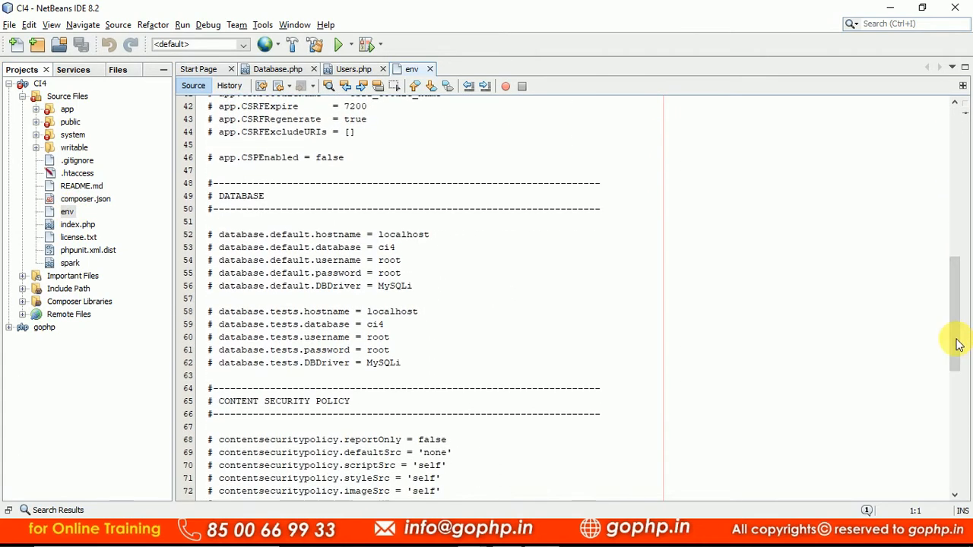
- Uncomment default database lines 52–56 in env, leaving the password empty, and save
click(213, 234)
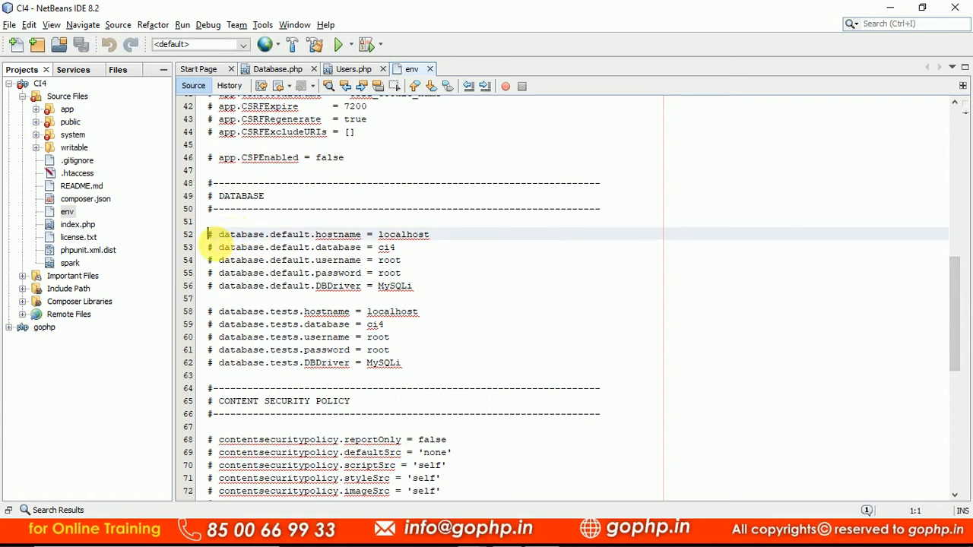
drag(209, 234, 209, 286)
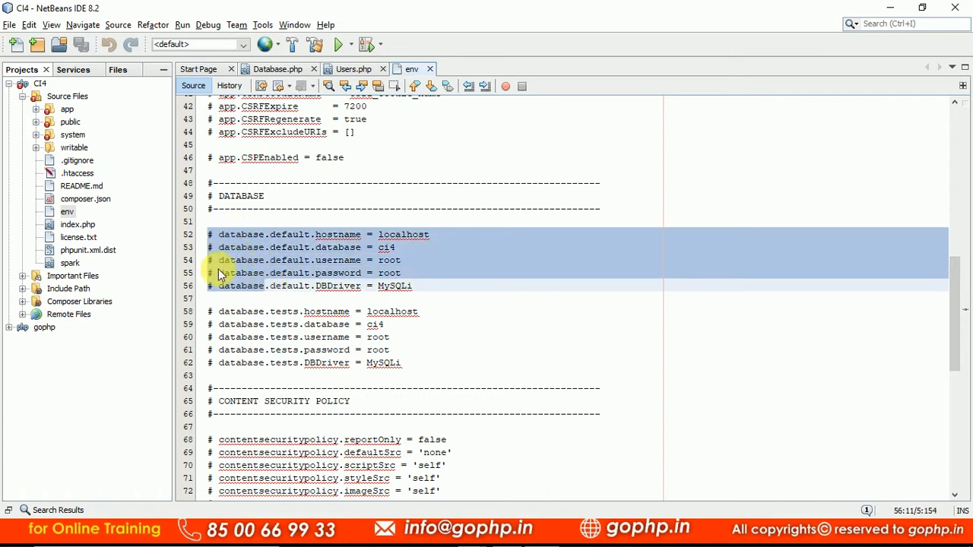
click(223, 286)
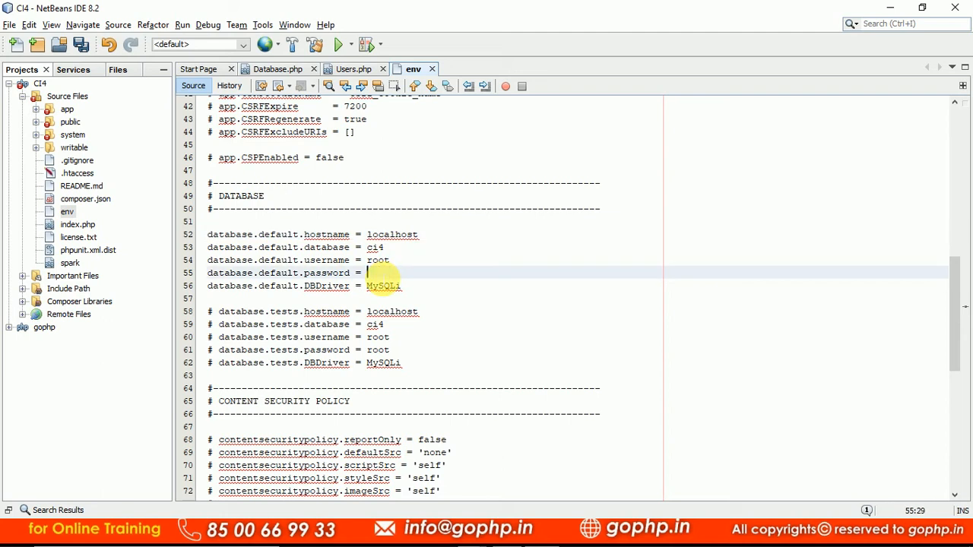
key(ctrl+s)
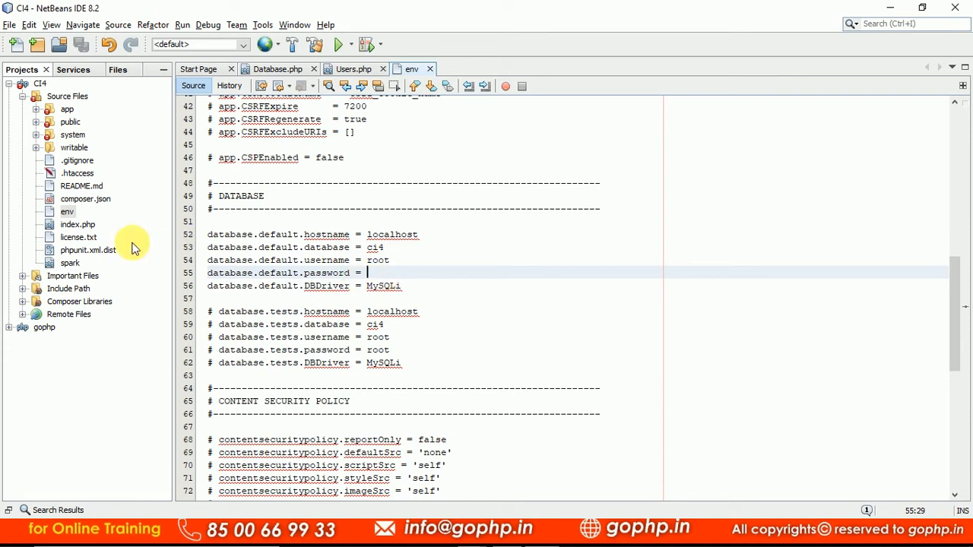
- Rename the env file in the Projects tree to .env
click(67, 211)
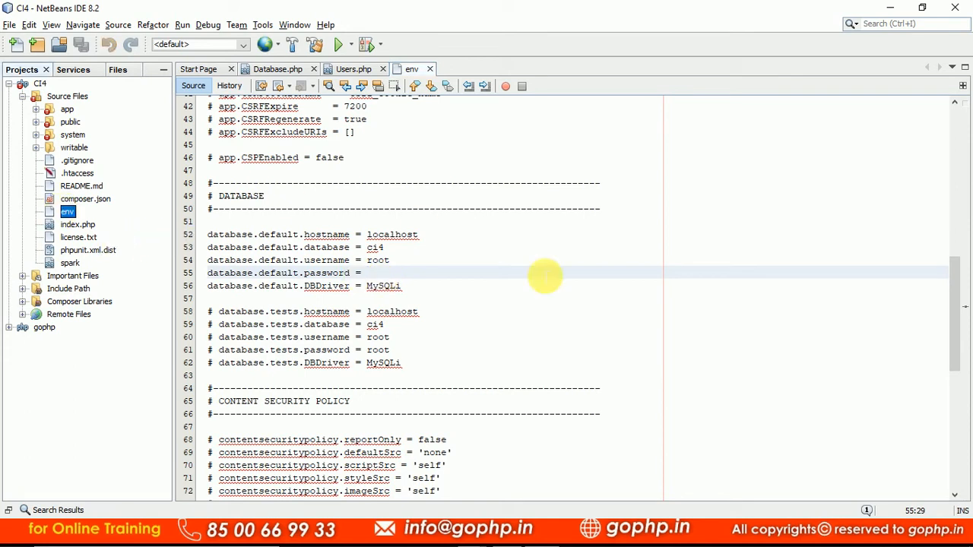
double_click(68, 212)
text(.)
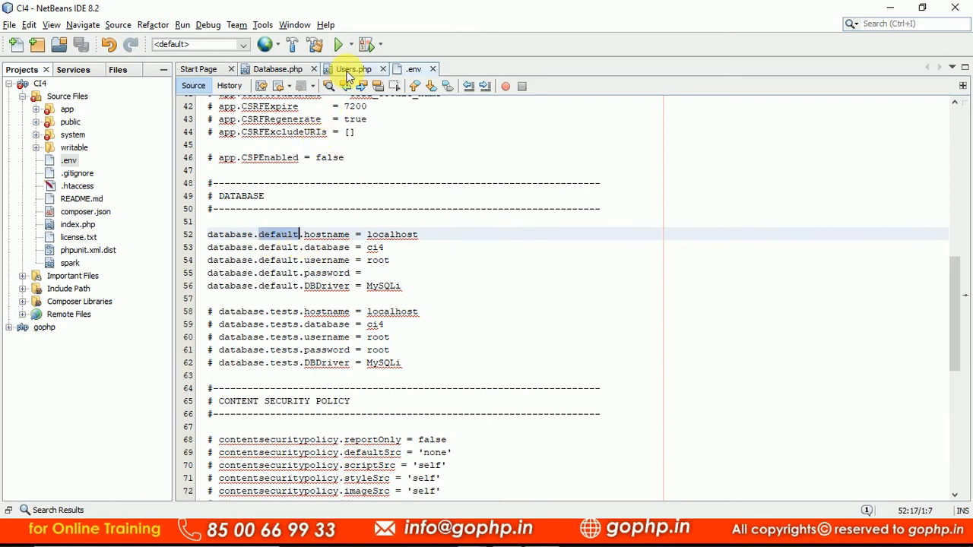
- Check Database.php's default connection showing empty username, password and database entries
click(352, 69)
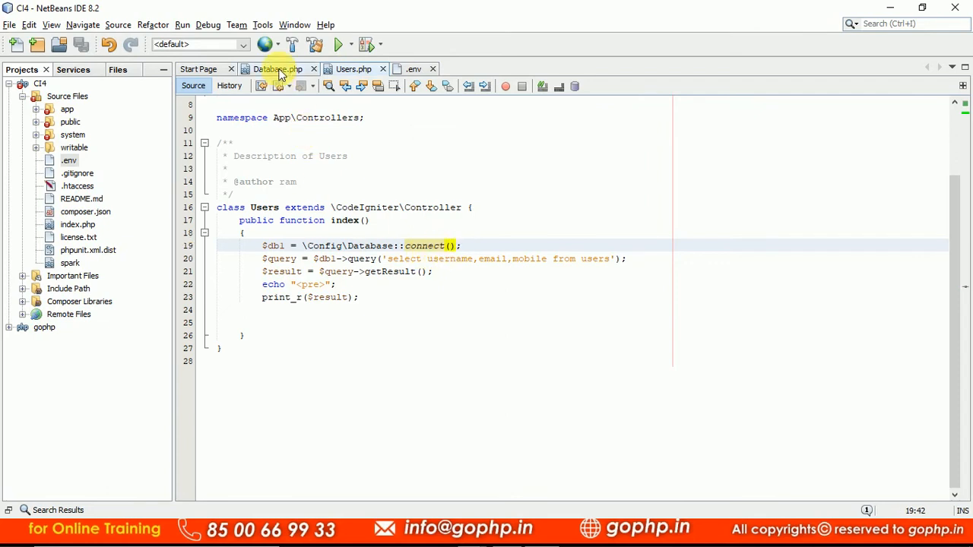
click(277, 69)
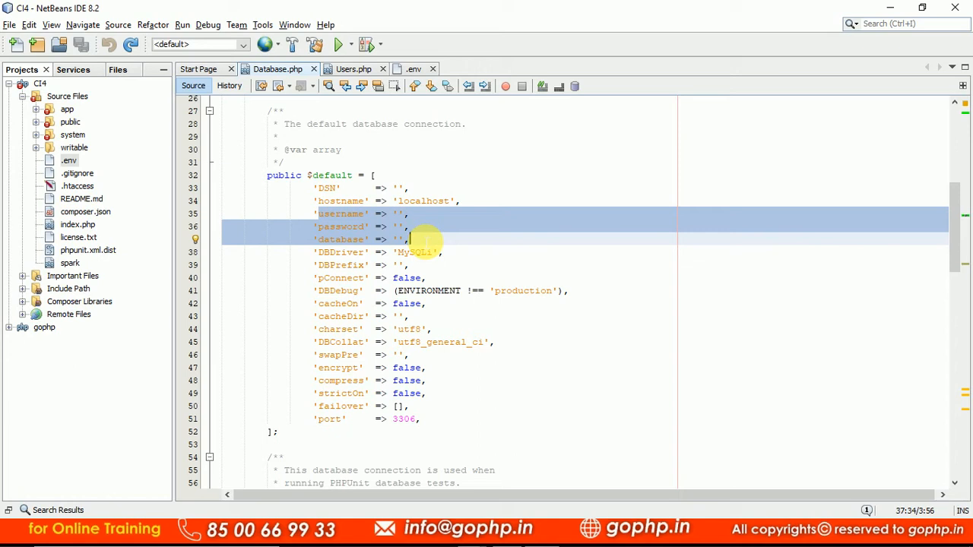
click(350, 68)
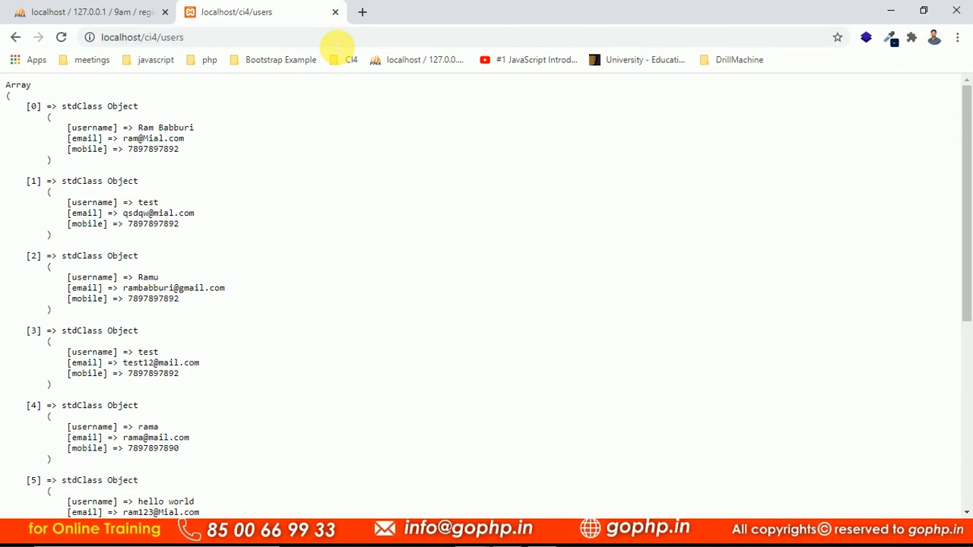
- Scroll through the printed user records on localhost/ci4/users in Chrome
scroll(down, 3)
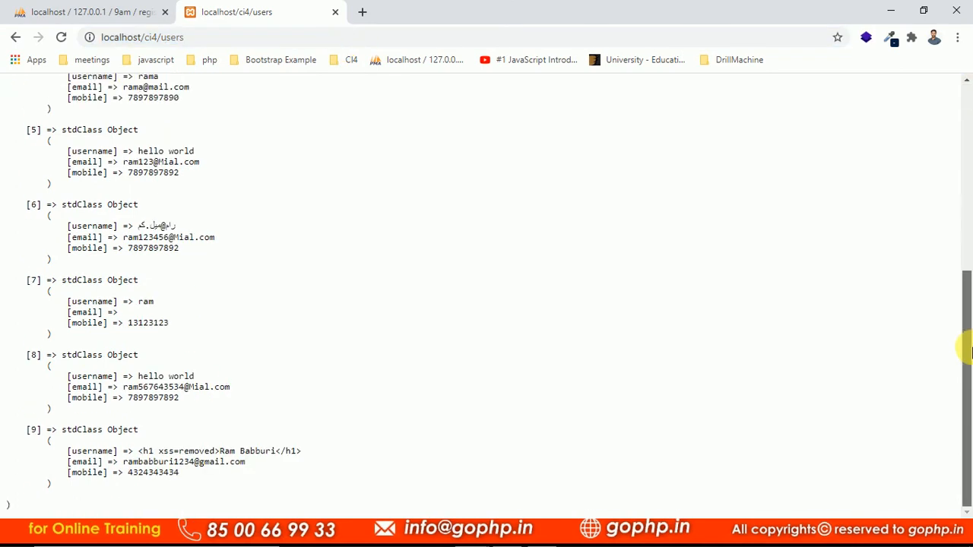
scroll(up, 3)
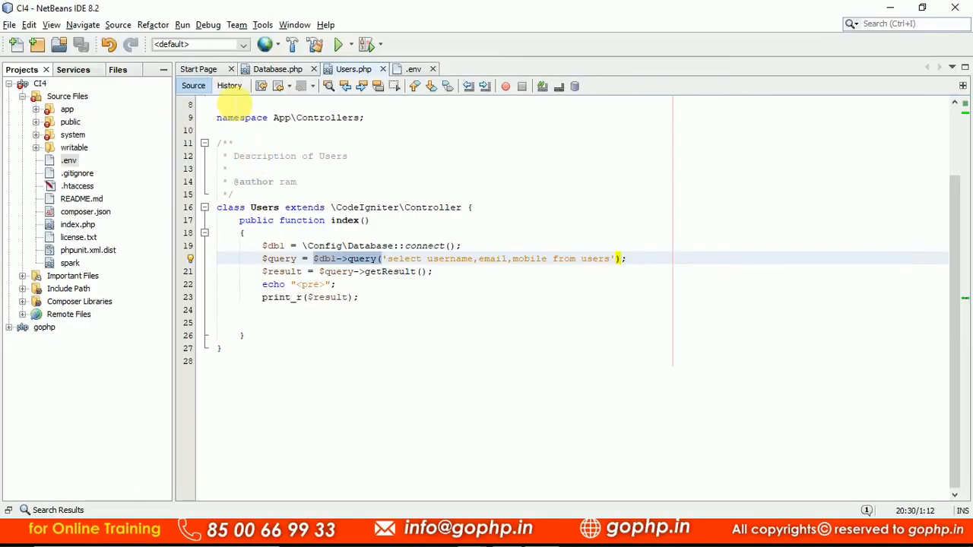
- Go from Database.php to the .env tab and comment out lines 52–56 again
click(277, 69)
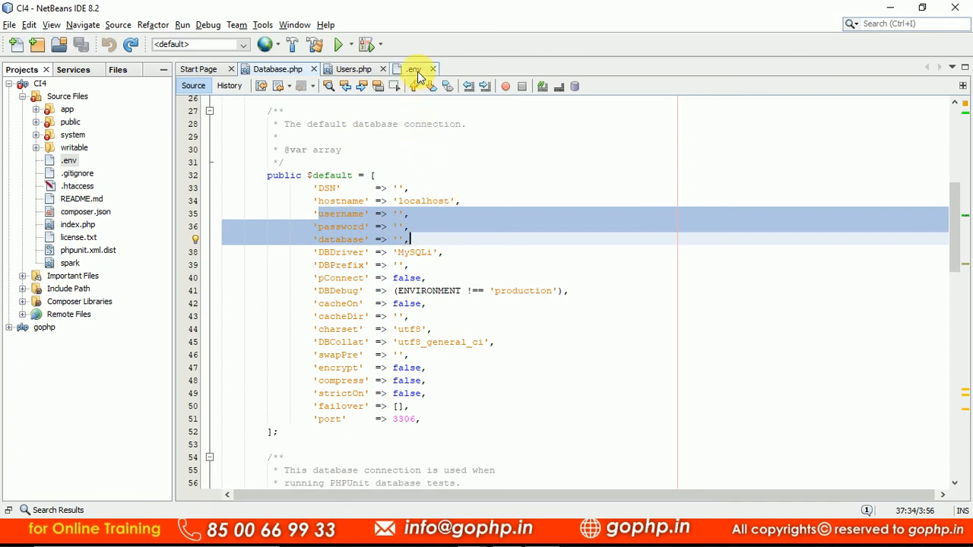
click(413, 68)
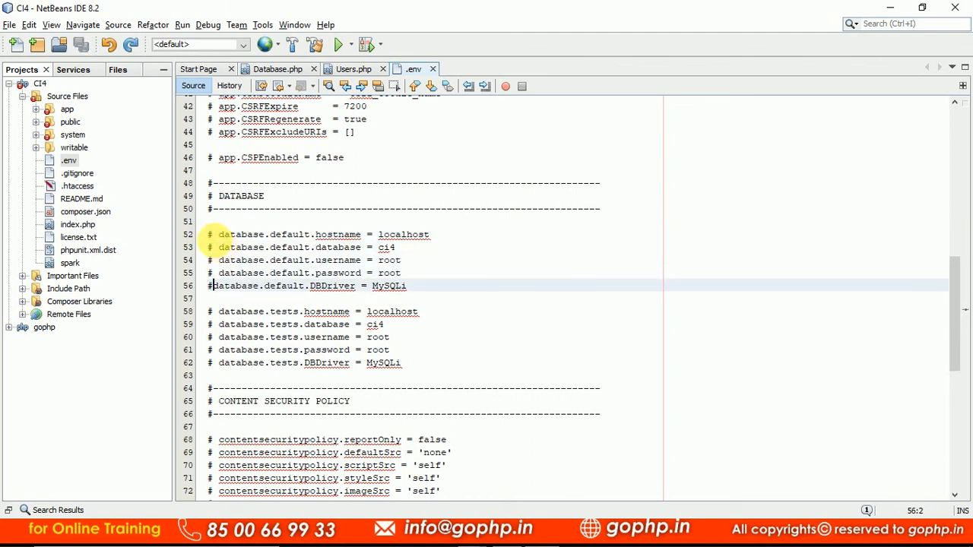
click(235, 12)
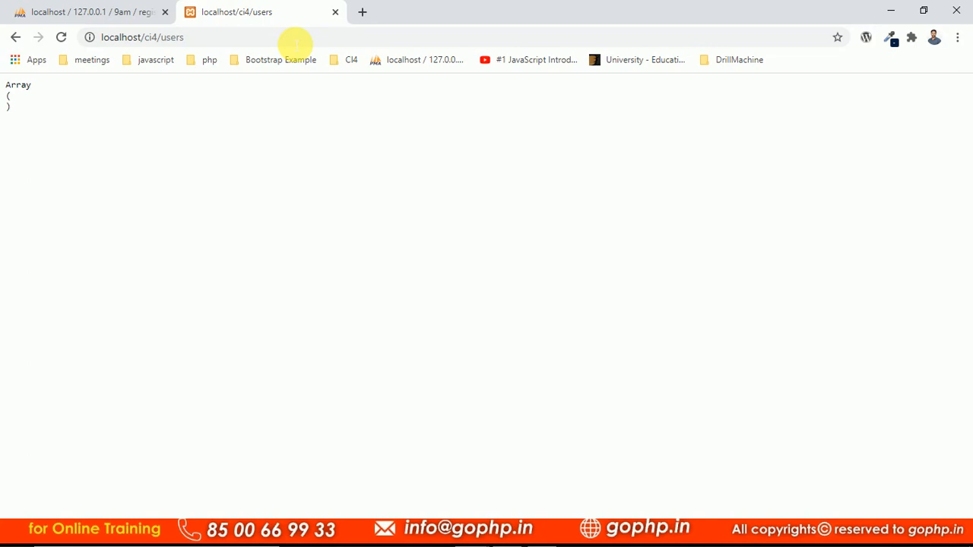
- Switch from Chrome back to the NetBeans project window with Alt+Tab
key(alt+tab)
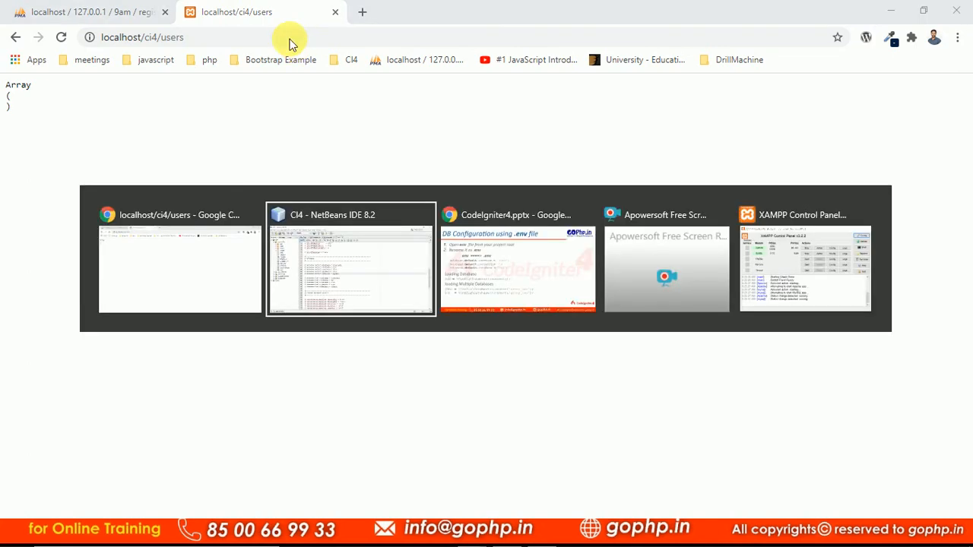
click(350, 259)
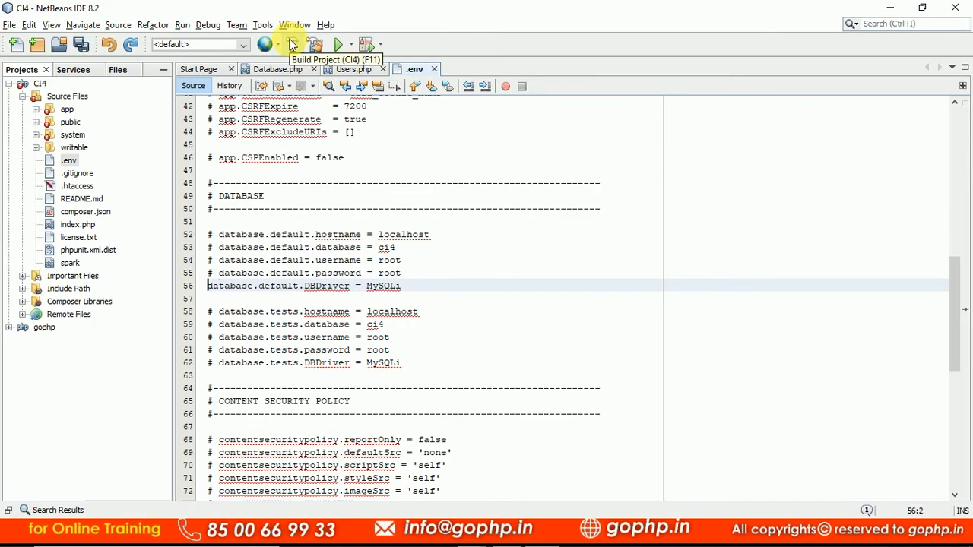